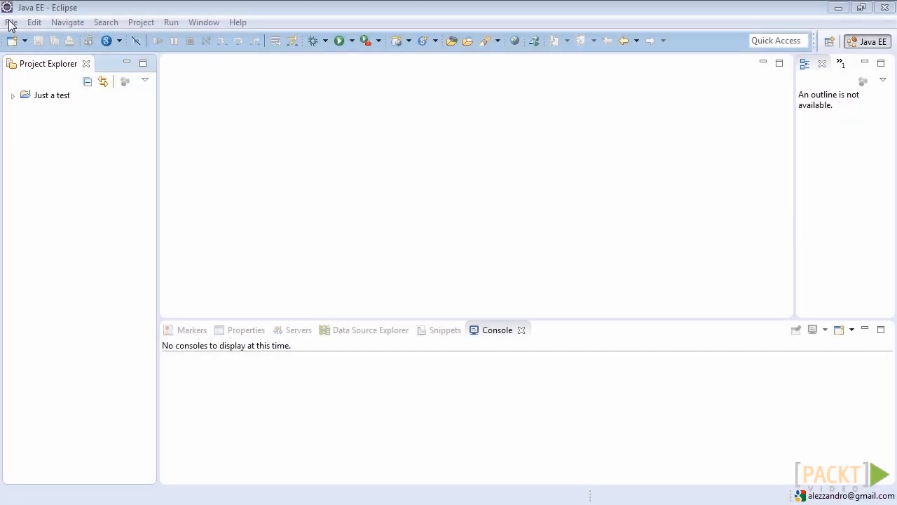
# Step: Start a new Web Application Project named videocall with package it.alexworld.videocall
pyautogui.click(11, 22)
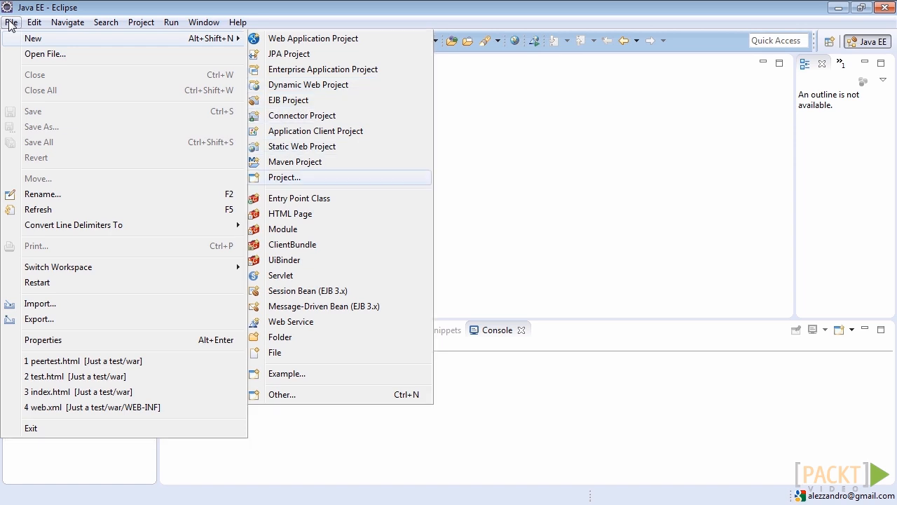
pyautogui.click(284, 176)
pyautogui.write('it.alexw')
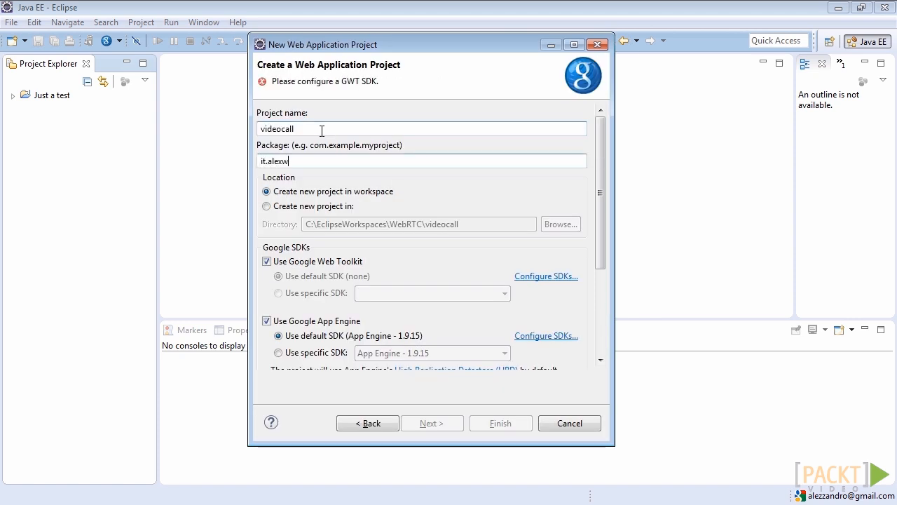
pyautogui.write('orld.videocall')
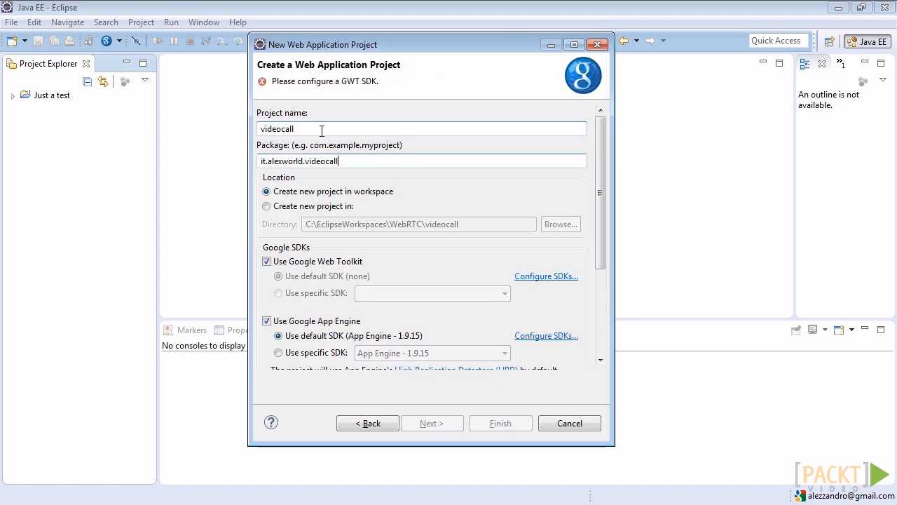
# Step: Disable Google Web Toolkit and sample code generation, then finish creating the project
pyautogui.click(266, 261)
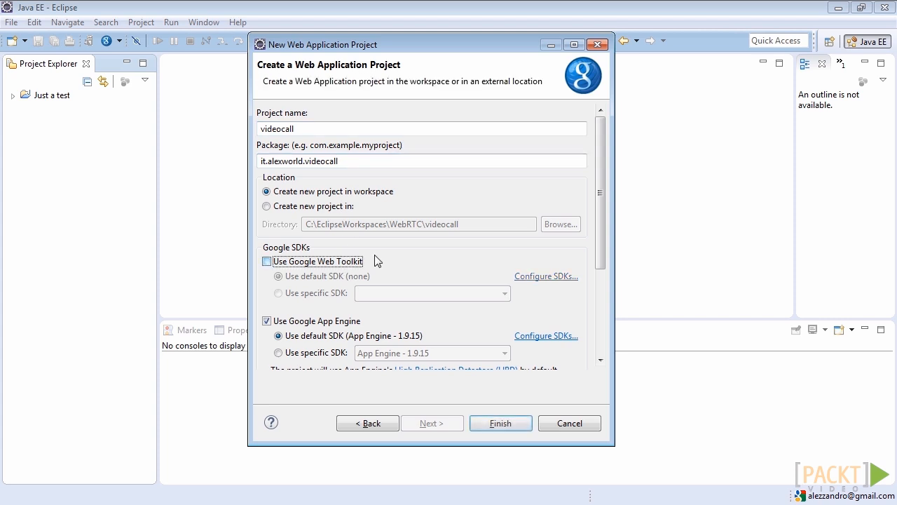
pyautogui.scroll(-3)
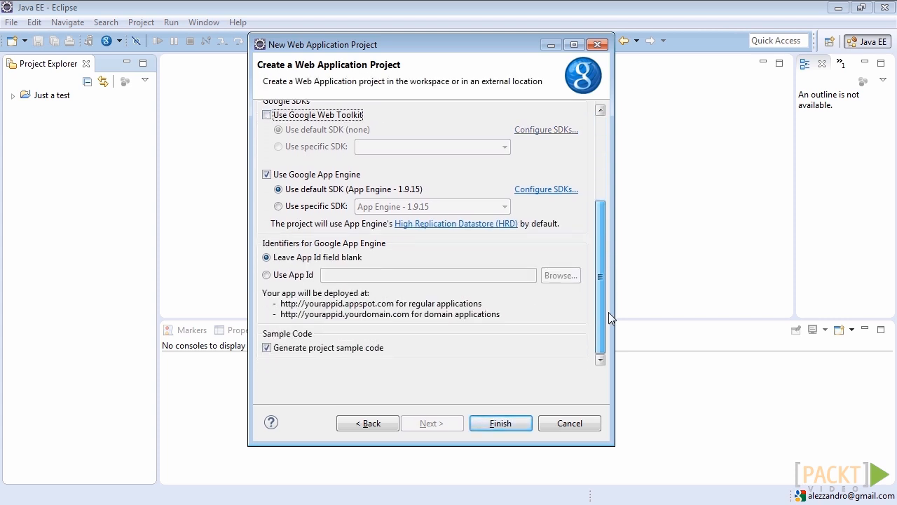
pyautogui.click(267, 348)
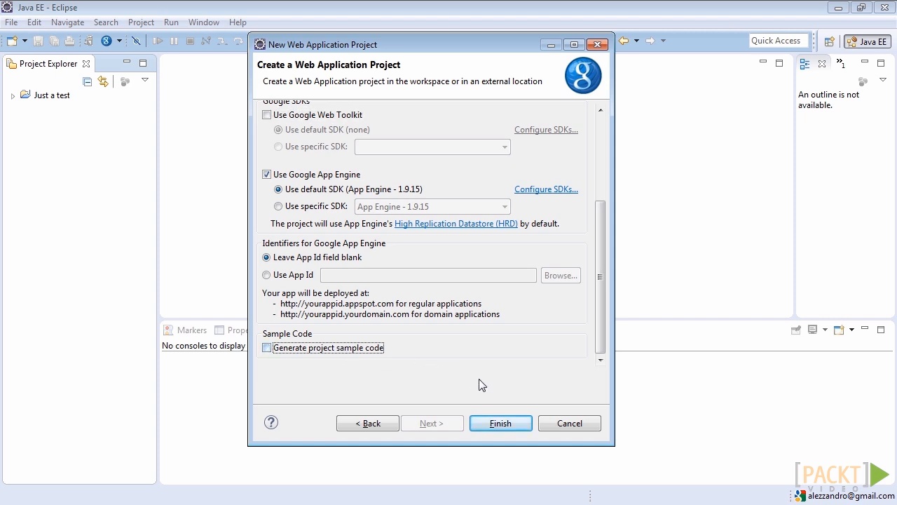
pyautogui.click(499, 423)
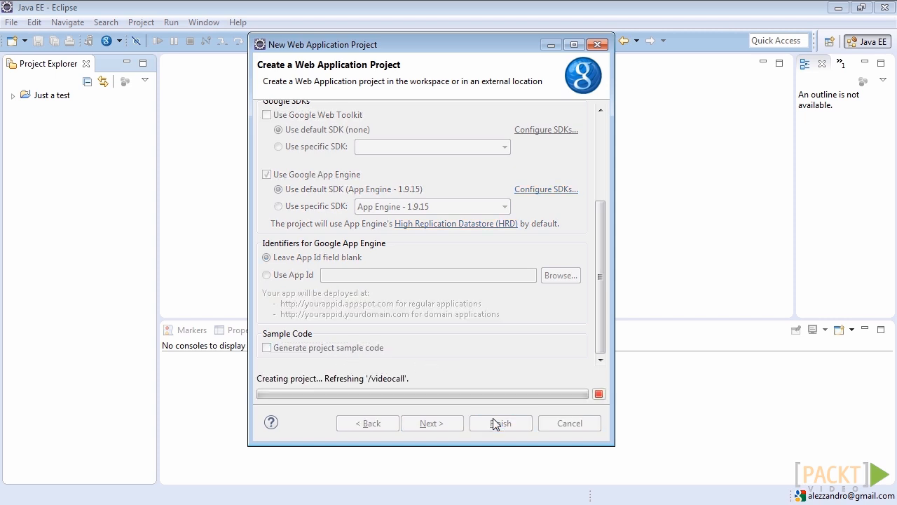
# Step: Expand videocall, its src folder and the war folder in Project Explorer
pyautogui.click(499, 424)
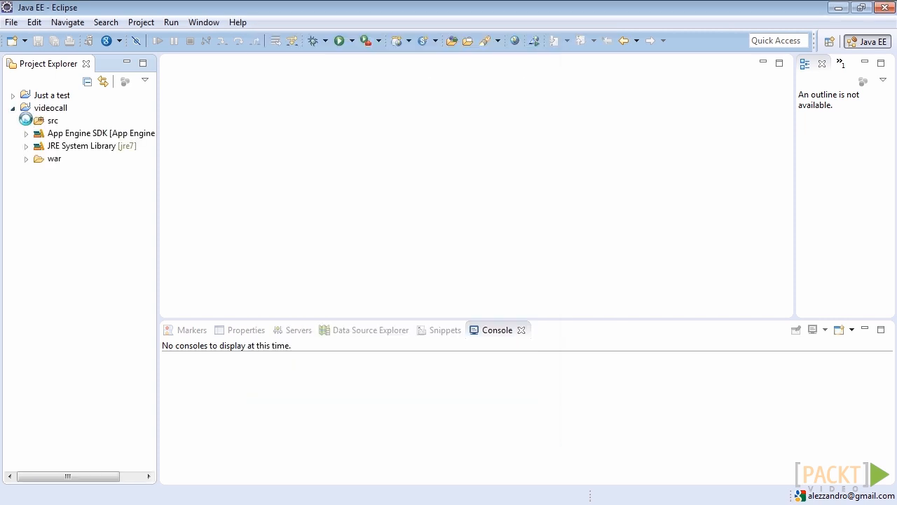
pyautogui.click(26, 121)
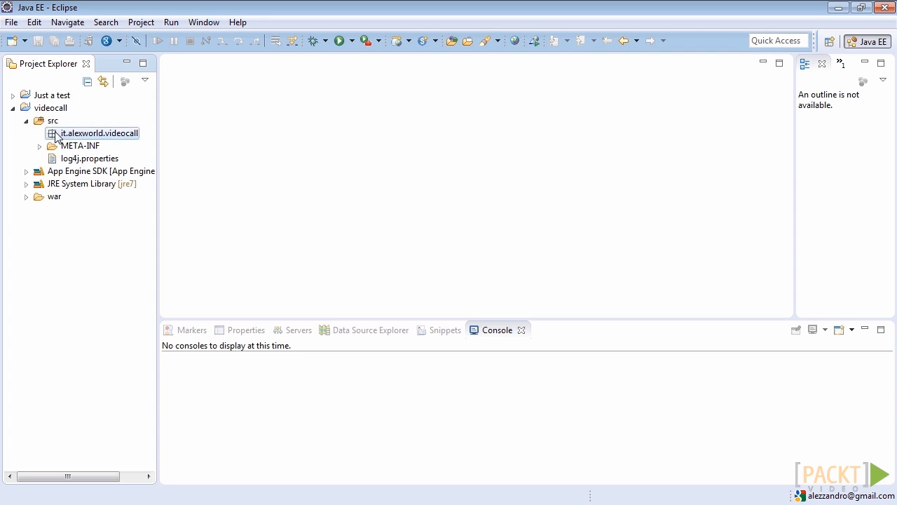
pyautogui.click(26, 196)
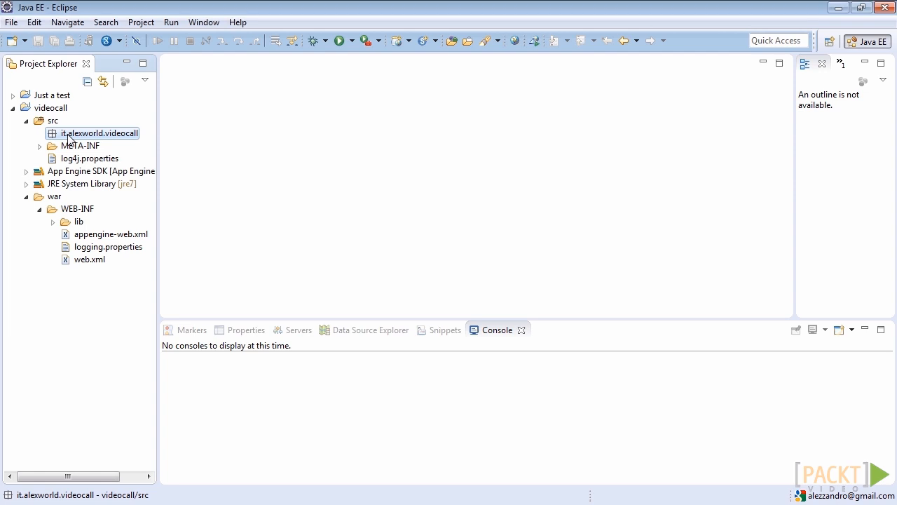
# Step: Create class DisconnectPage in it.alexworld.videocall with superclass javax.servlet.http.HttpServlet
pyautogui.rightClick(100, 133)
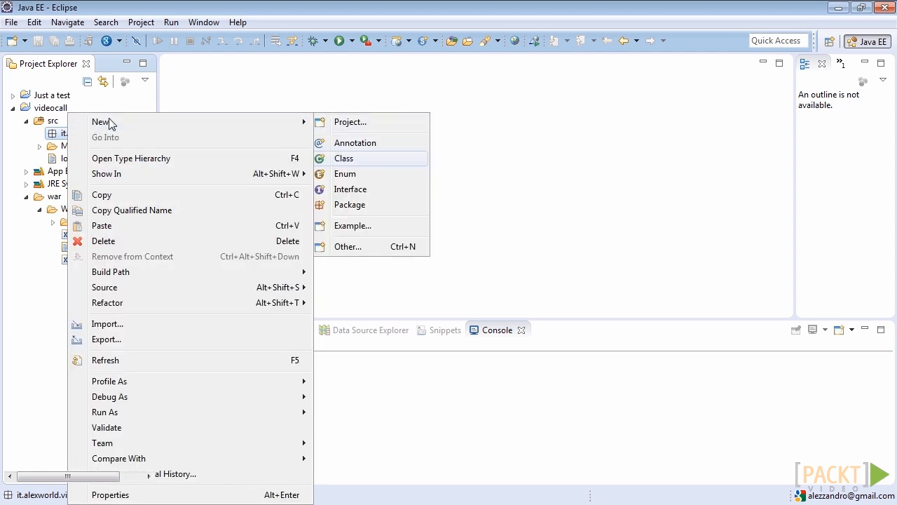
pyautogui.click(345, 157)
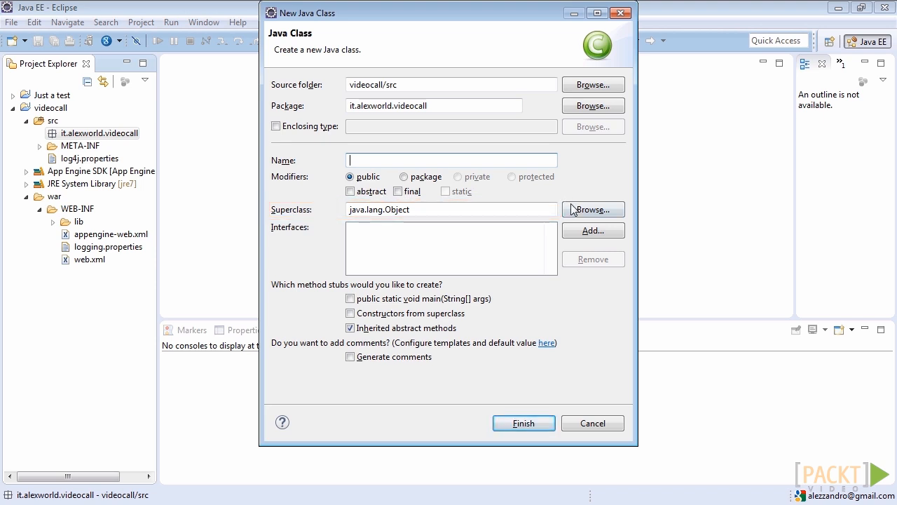
pyautogui.click(591, 209)
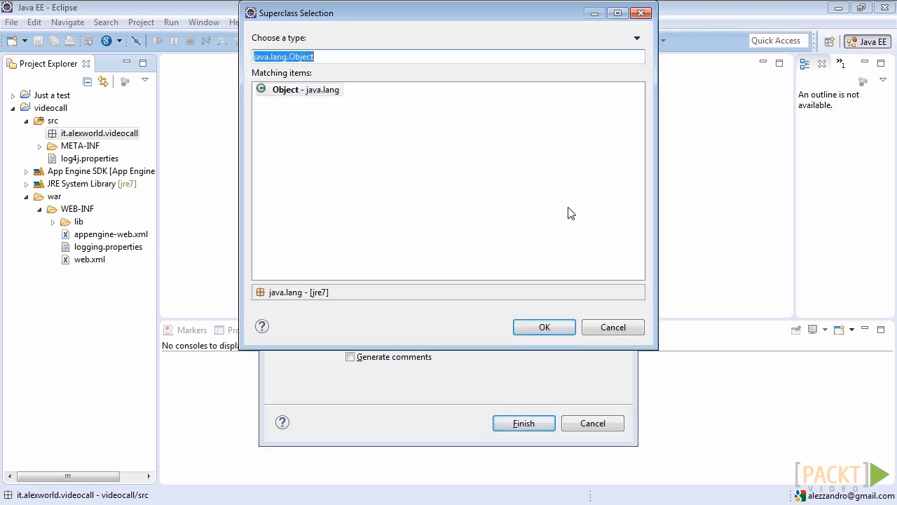
pyautogui.write('H')
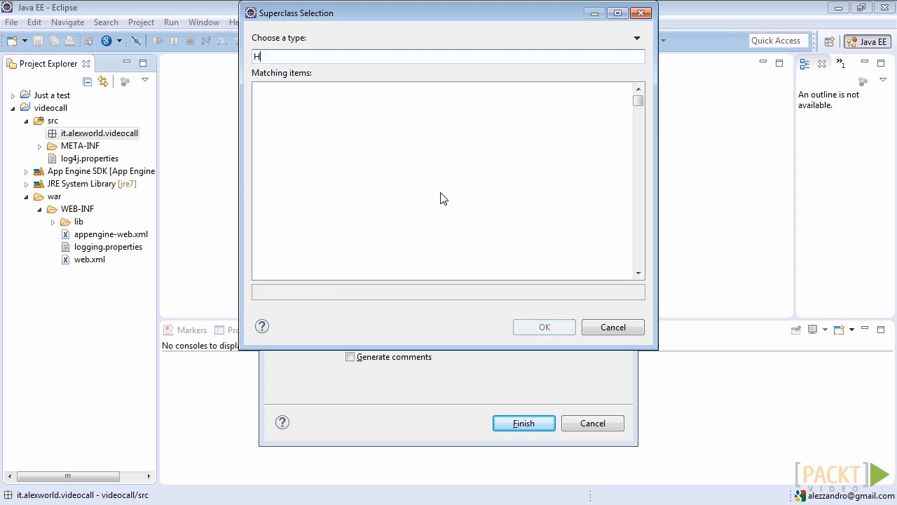
pyautogui.write('ttpser')
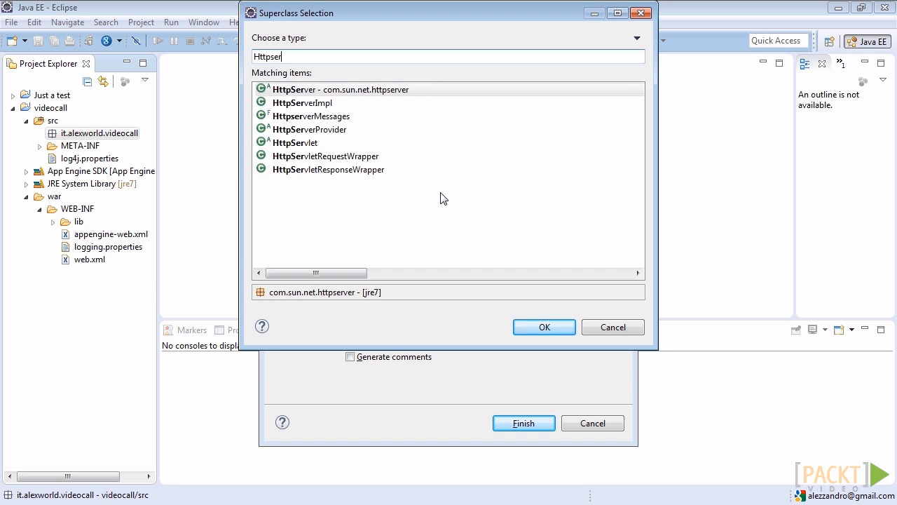
pyautogui.write('vle')
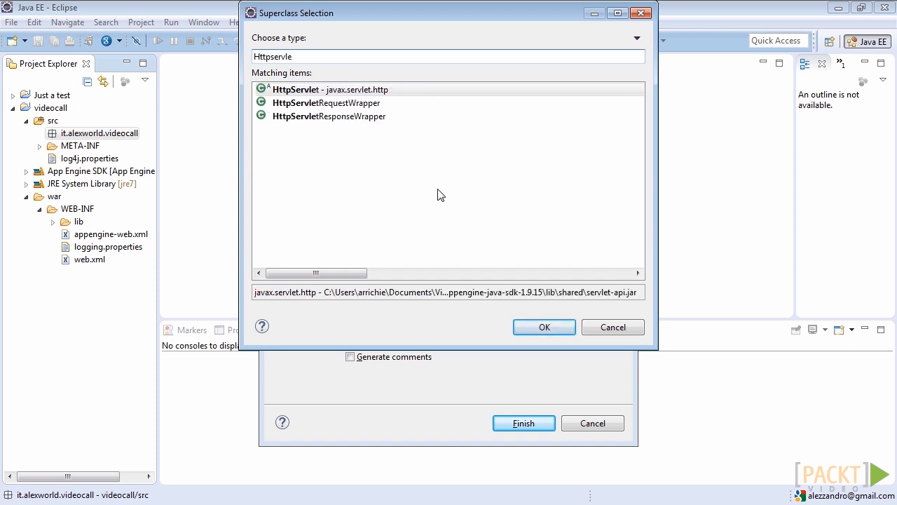
pyautogui.click(544, 326)
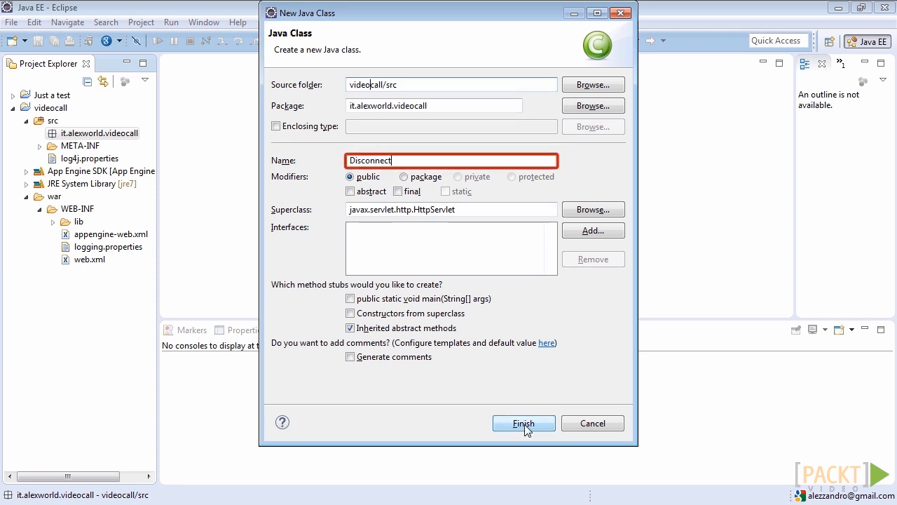
pyautogui.click(525, 424)
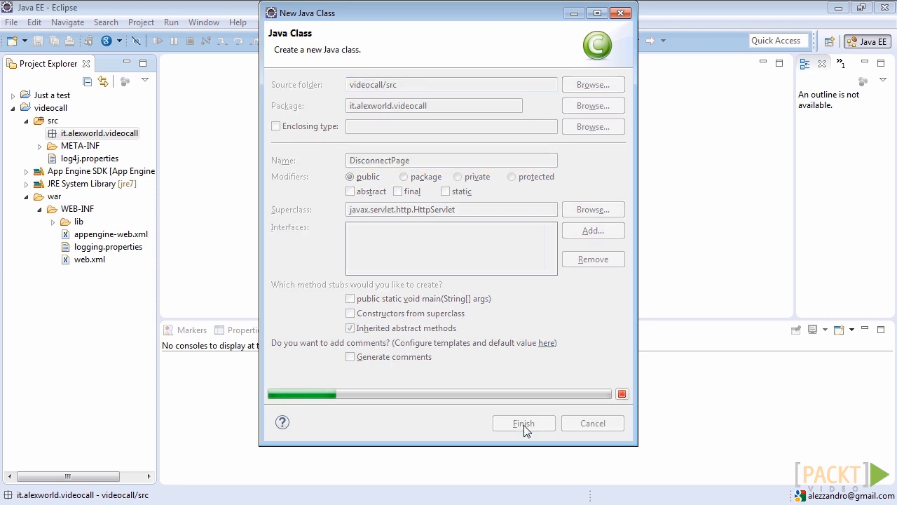
# Step: Override doPost(HttpServletRequest, HttpServletResponse) in DisconnectPage via Override/Implement Methods
pyautogui.click(523, 424)
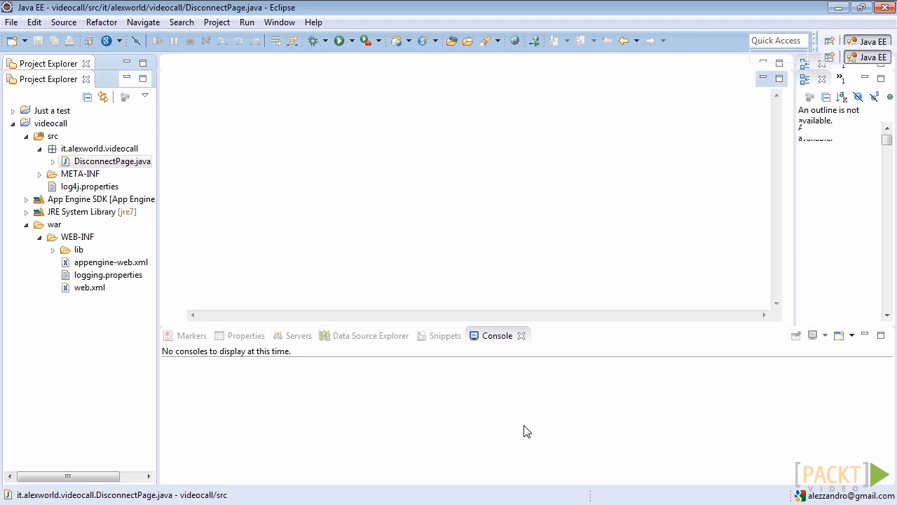
pyautogui.doubleClick(111, 161)
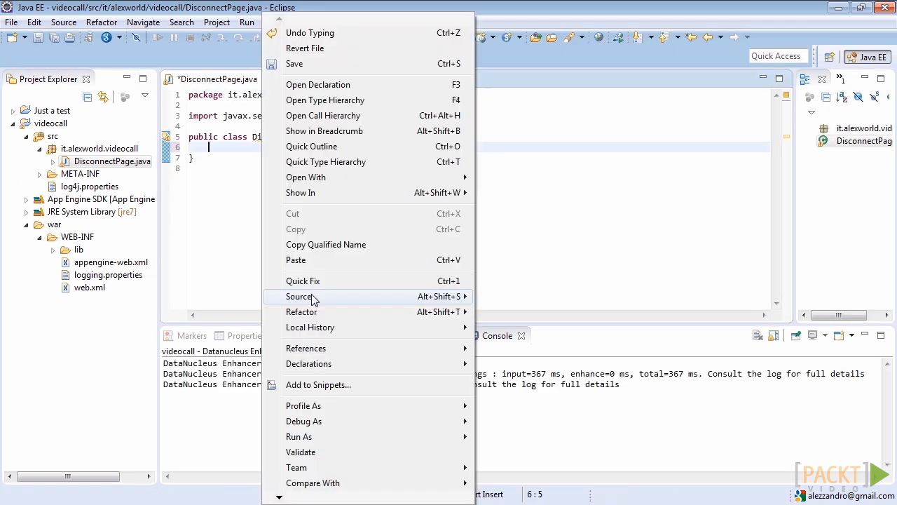
pyautogui.moveTo(430, 281)
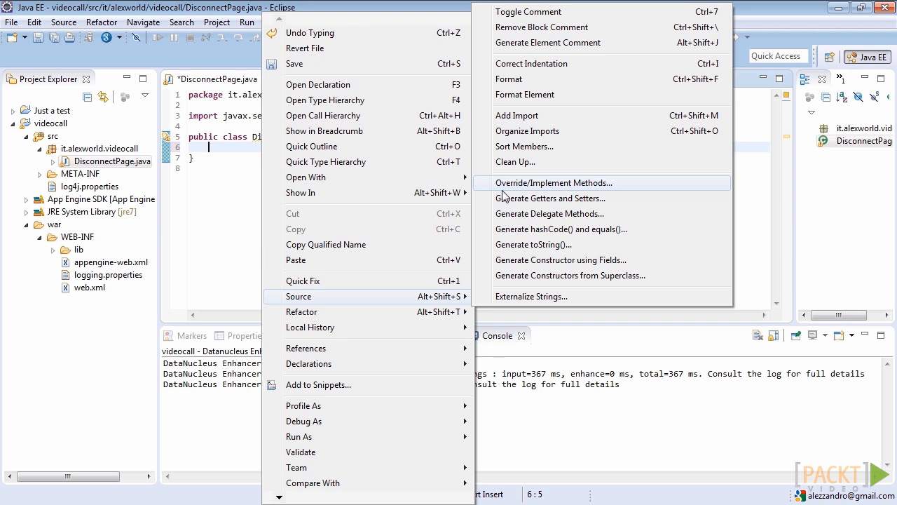
pyautogui.click(553, 182)
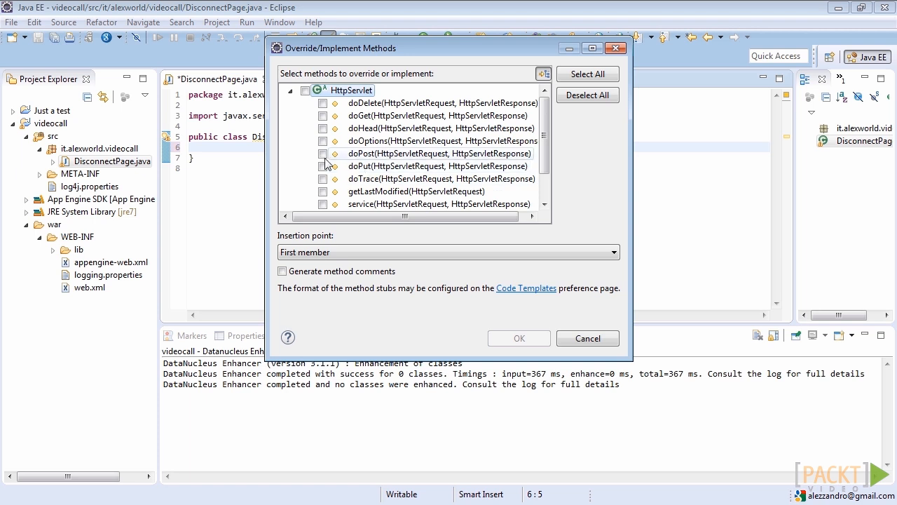
pyautogui.click(323, 153)
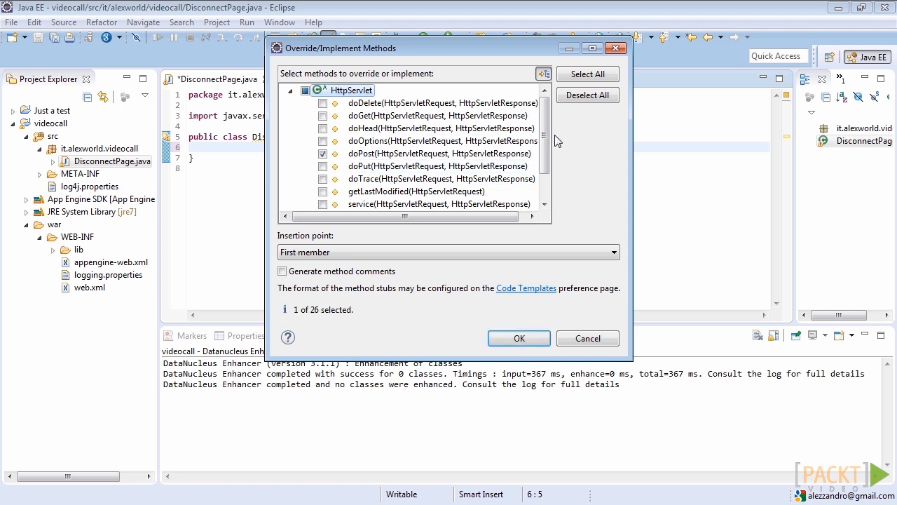
pyautogui.scroll(-3)
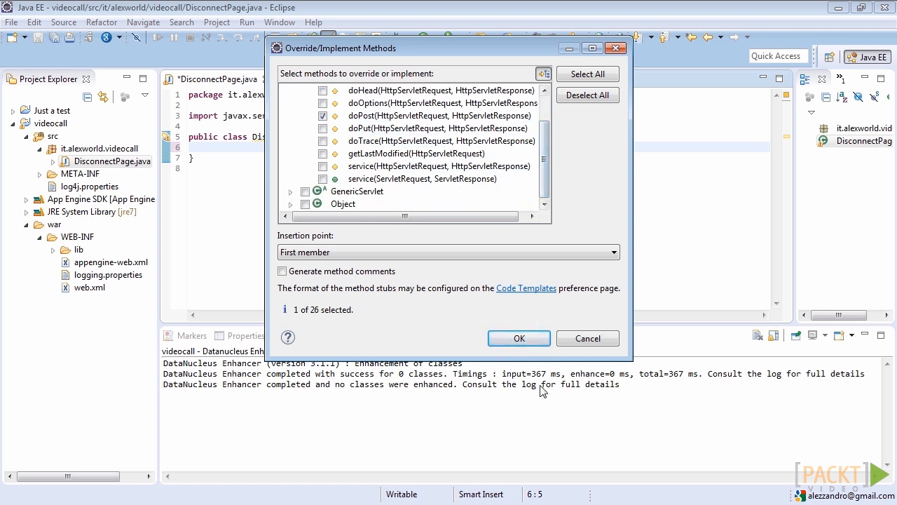
pyautogui.click(518, 338)
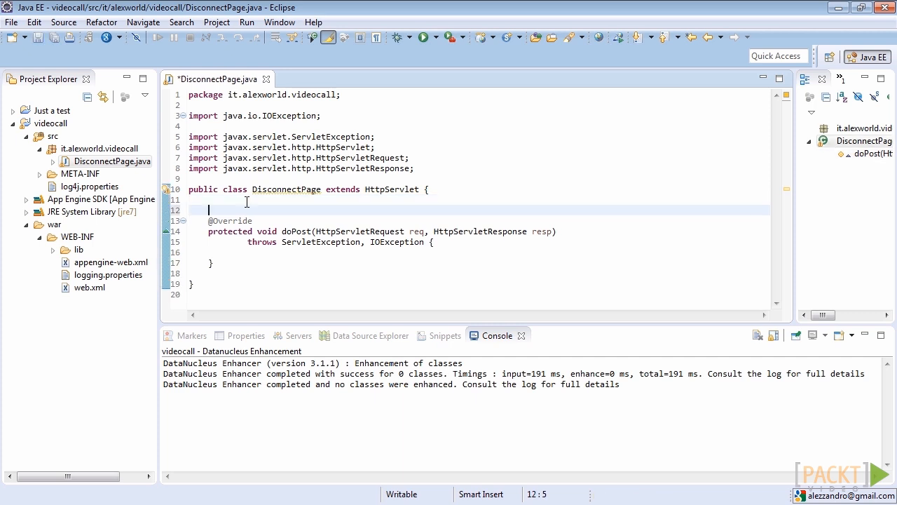
# Step: Add a Logger field and a doPost body using ChannelService and ChannelPresence, importing both types
pyautogui.write('private static final Logger logging = Logger.getLogger(DisconnectPage.class.getName());')
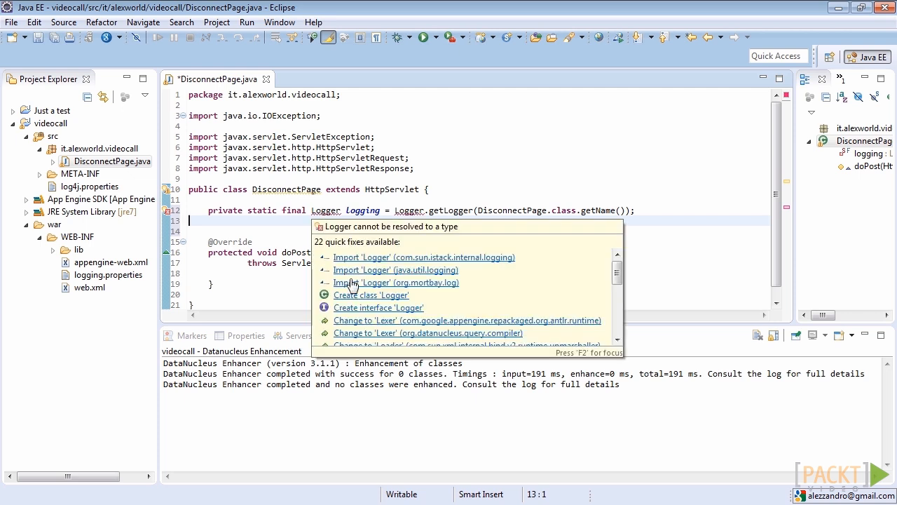
pyautogui.moveTo(421, 269)
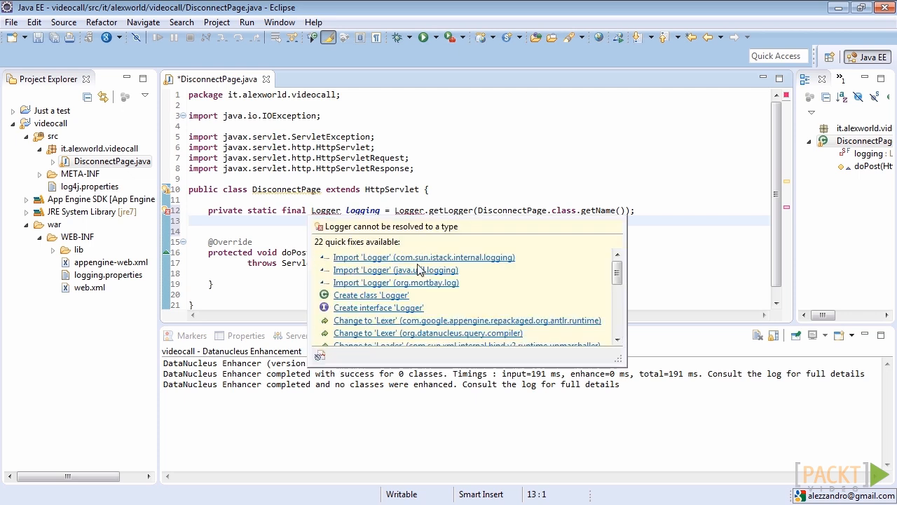
pyautogui.click(395, 269)
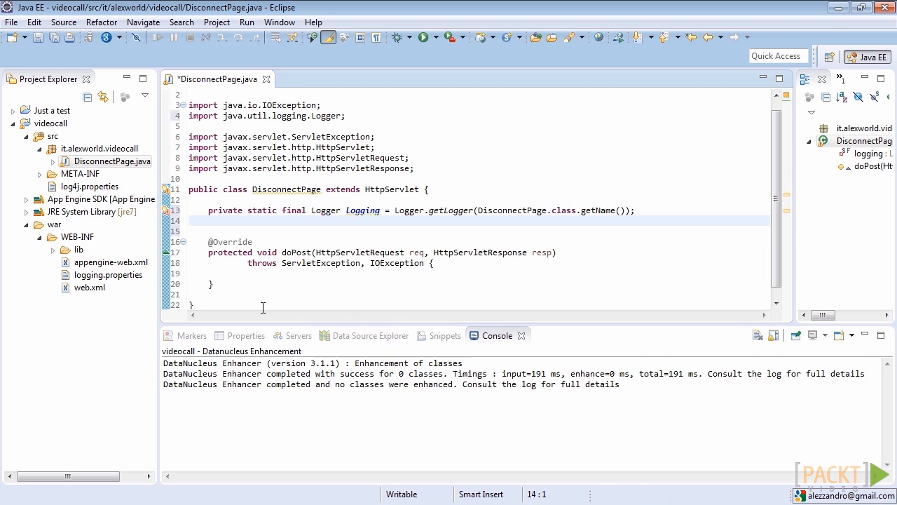
pyautogui.click(279, 273)
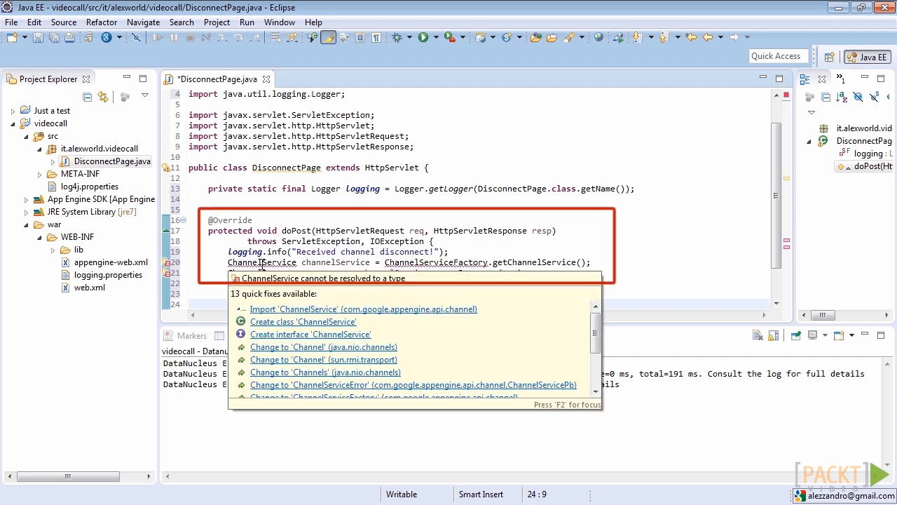
pyautogui.click(362, 308)
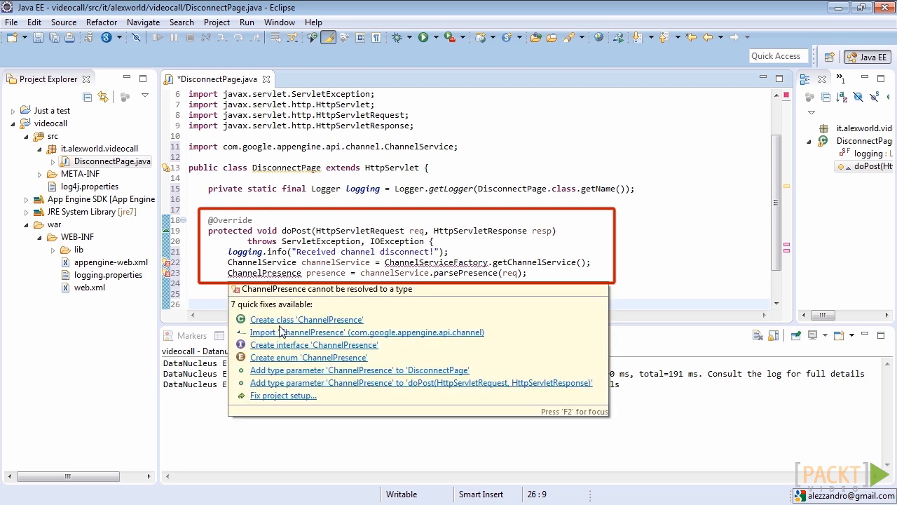
pyautogui.click(367, 331)
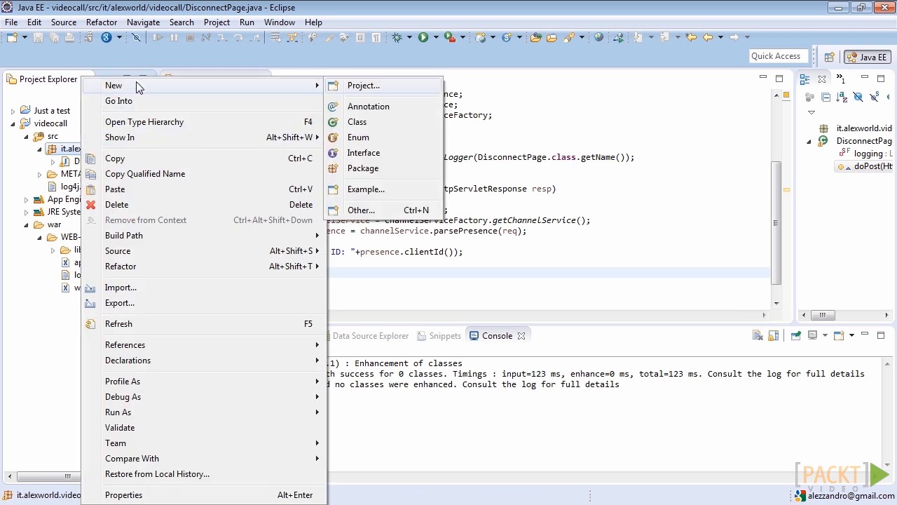
# Step: Create class MessagePage in it.alexworld.videocall with superclass javax.servlet.http.HttpServlet
pyautogui.click(358, 120)
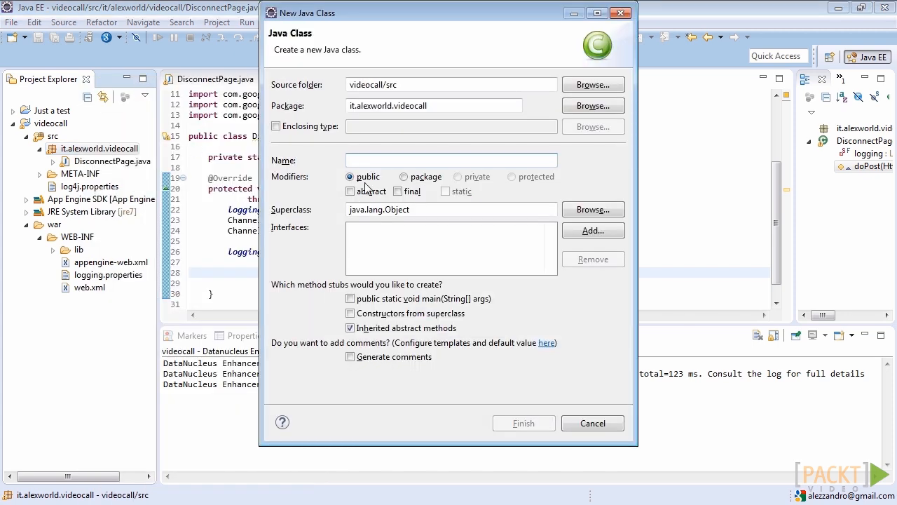
pyautogui.write('Message')
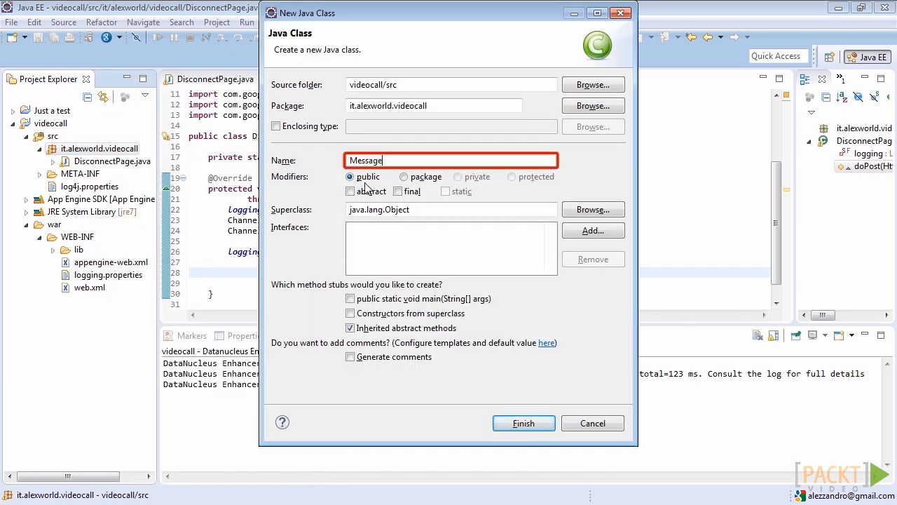
pyautogui.click(592, 209)
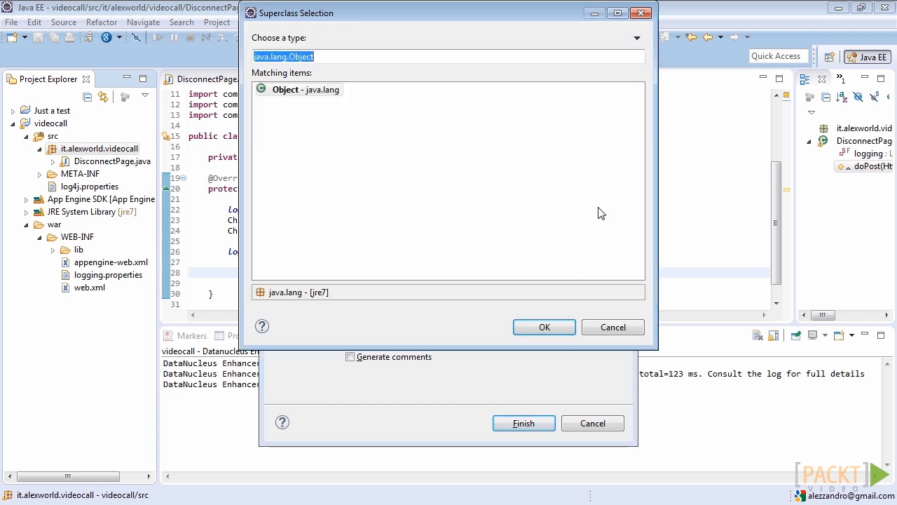
pyautogui.write('httpse')
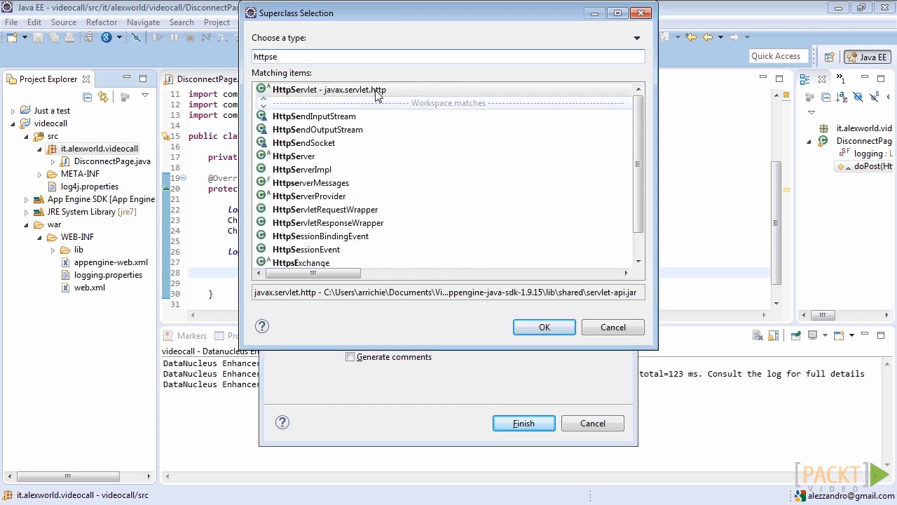
pyautogui.click(544, 327)
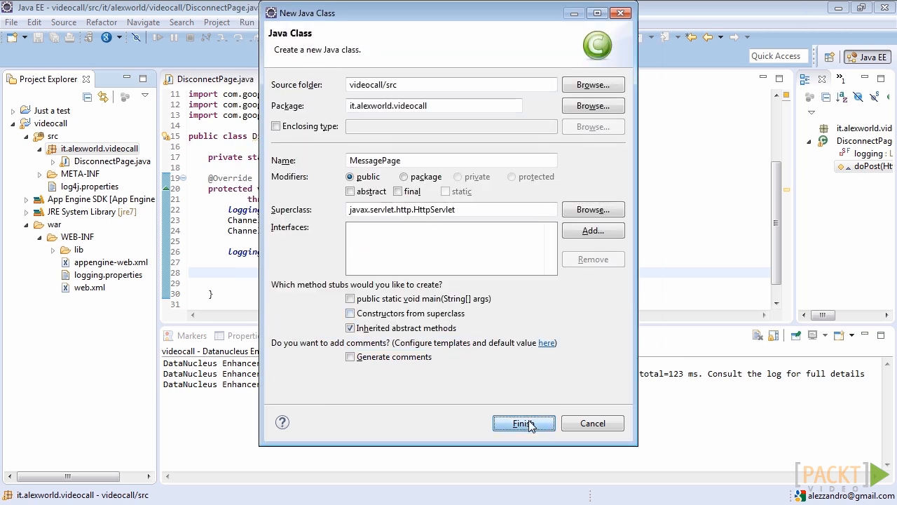
pyautogui.click(523, 423)
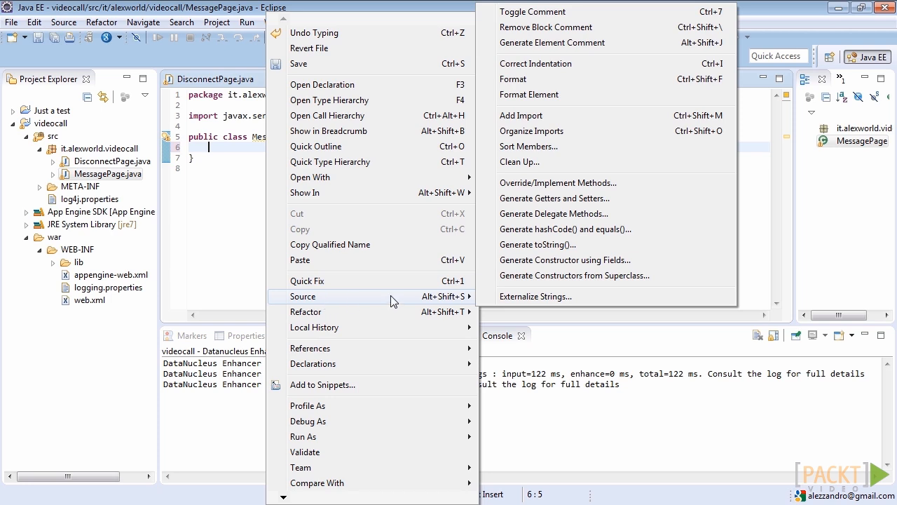
pyautogui.moveTo(558, 182)
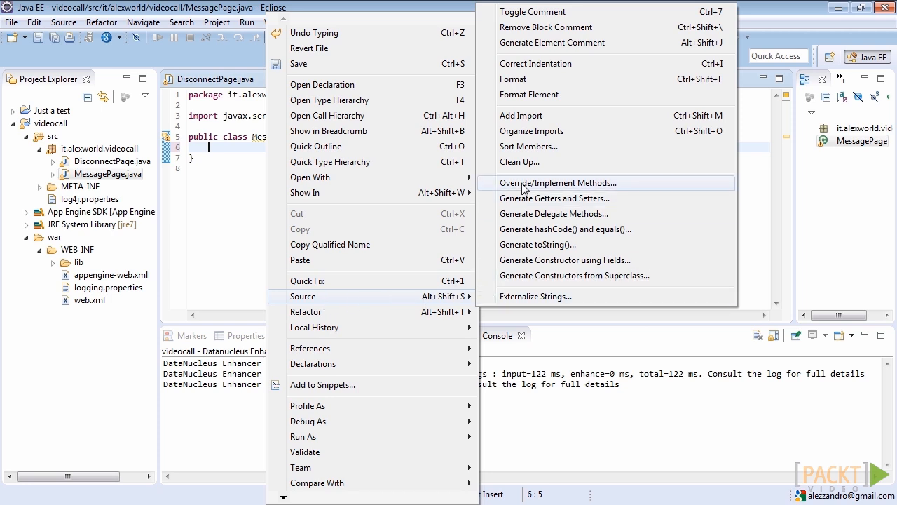
# Step: Override doPost(HttpServletRequest, HttpServletResponse) in MessagePage
pyautogui.click(558, 183)
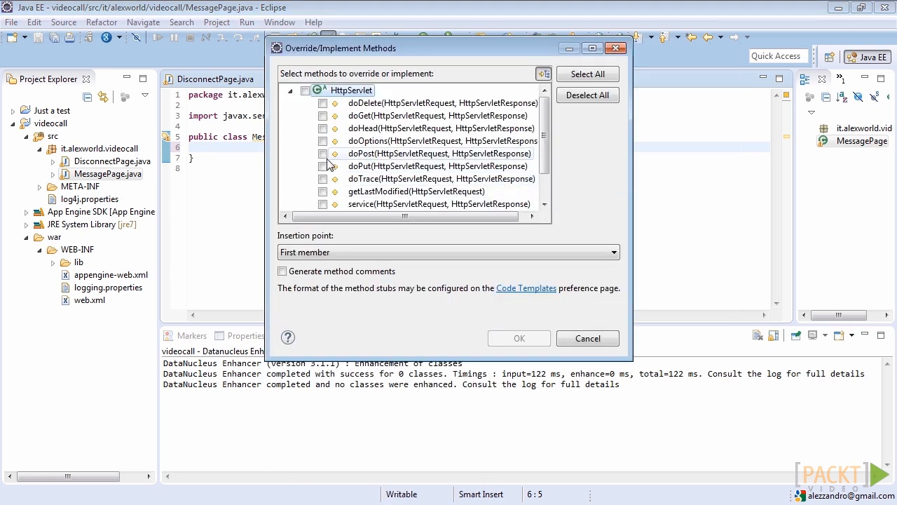
pyautogui.click(519, 338)
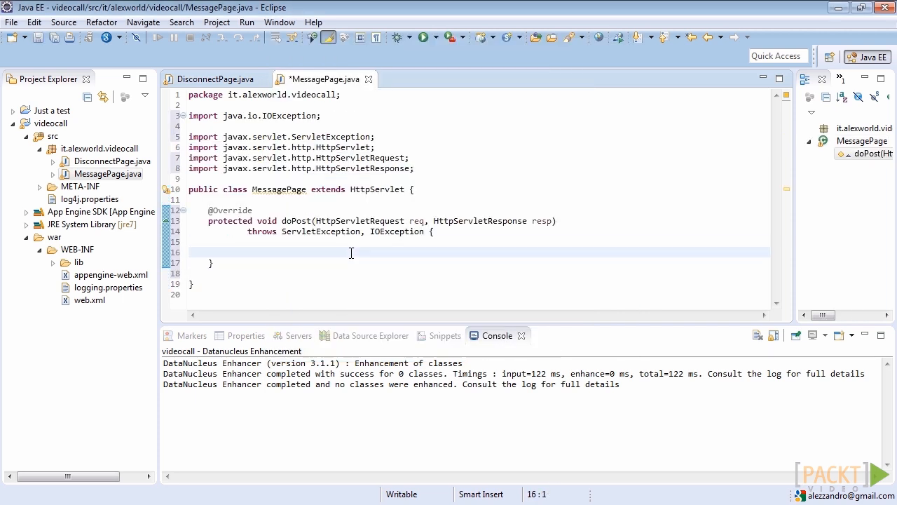
# Step: Declare 'private static final Logger logging' in MessagePage and import java.util.logging.Logger
pyautogui.press('enter')
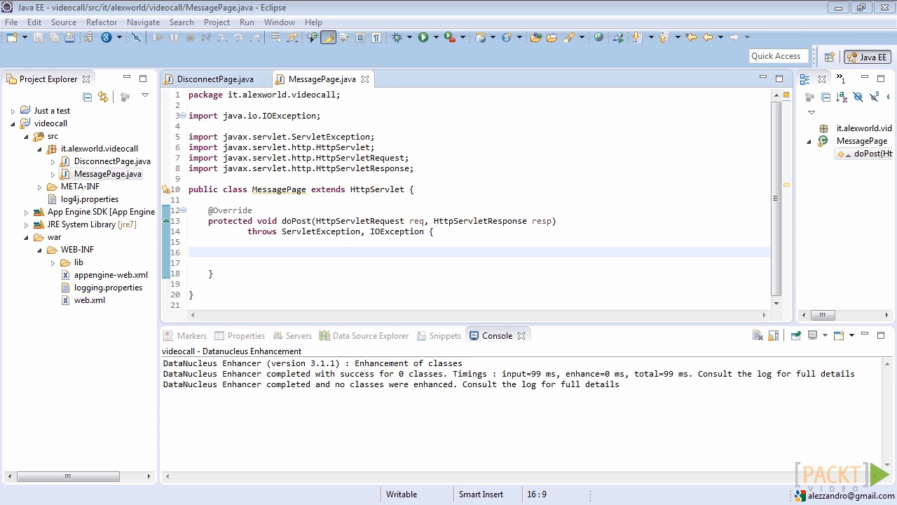
pyautogui.moveTo(305, 236)
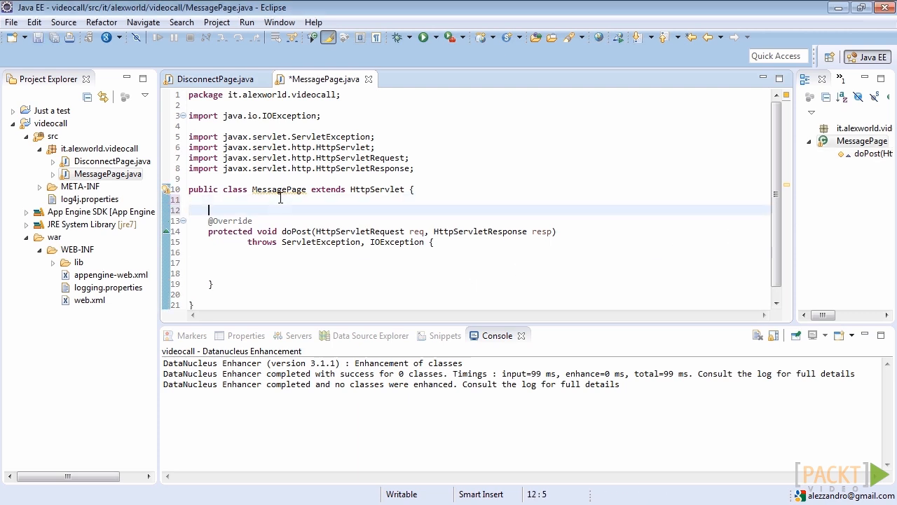
pyautogui.write('private static final Logger logging = Logger.getLogger(MessagePage.class.getName());')
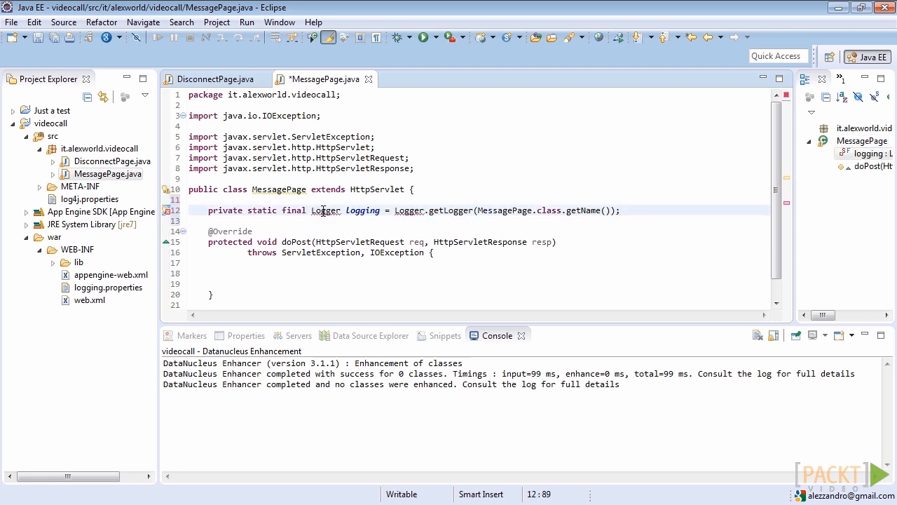
pyautogui.click(326, 210)
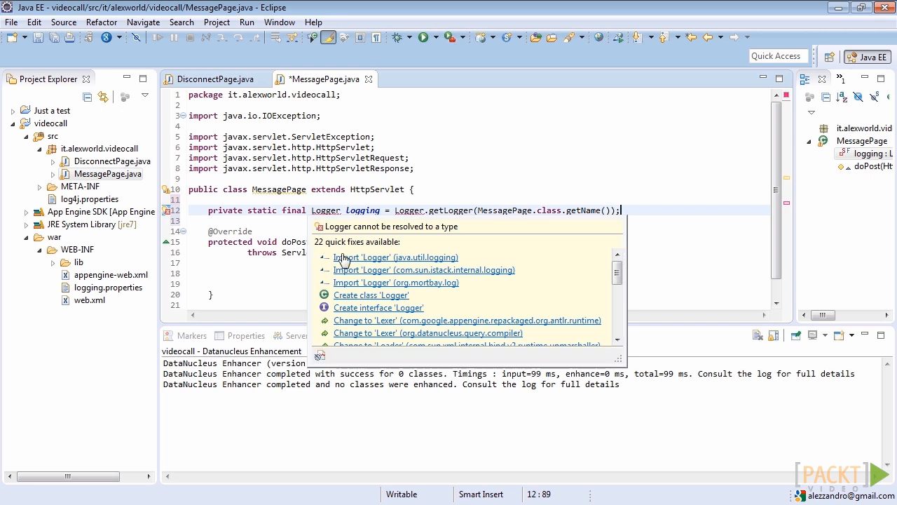
pyautogui.click(396, 258)
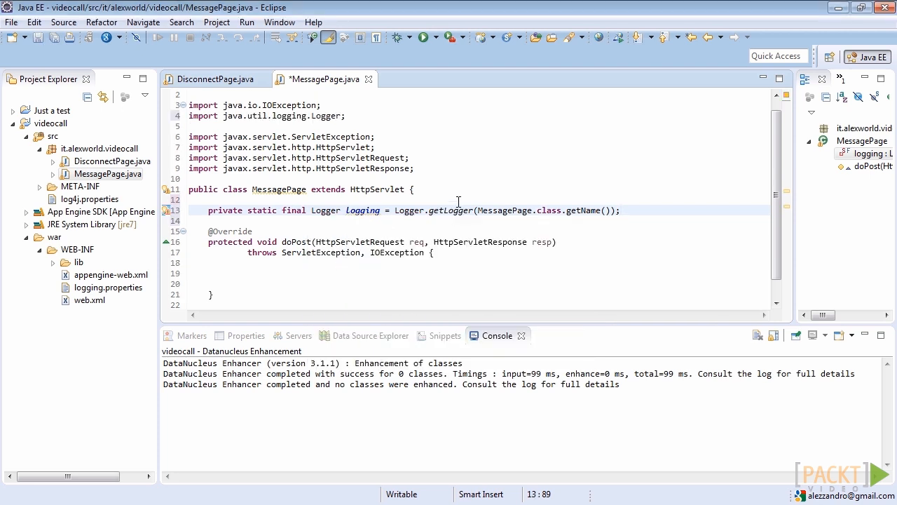
pyautogui.click(257, 283)
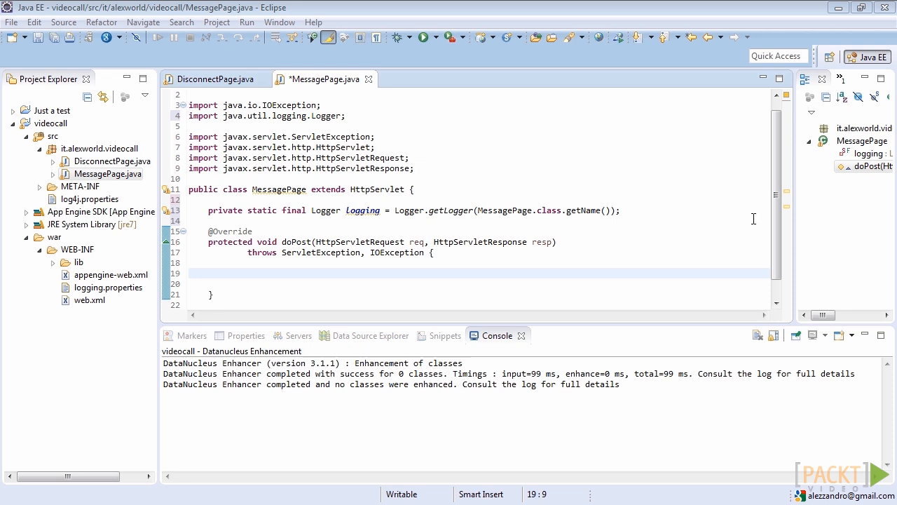
# Step: Write the room_key, readBody message and logging.info lines, then create the readBody method via Quick Fix
pyautogui.click(255, 272)
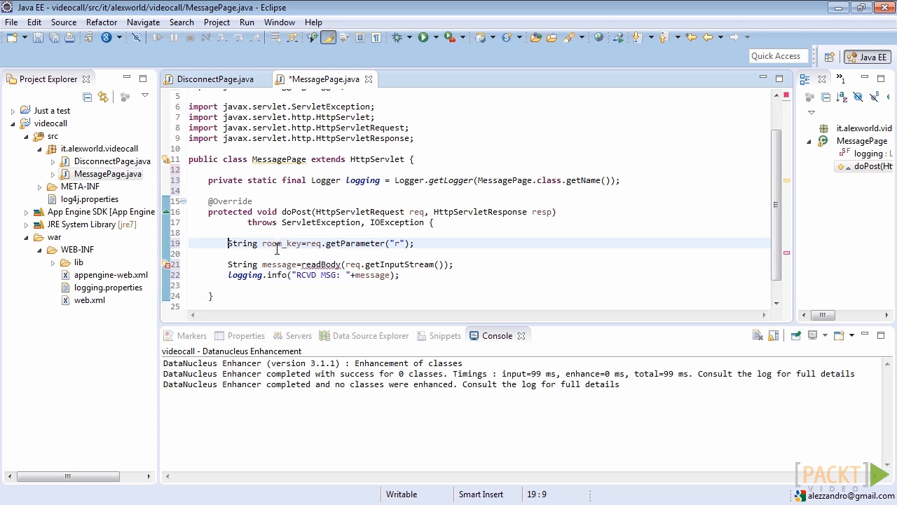
pyautogui.moveTo(322, 264)
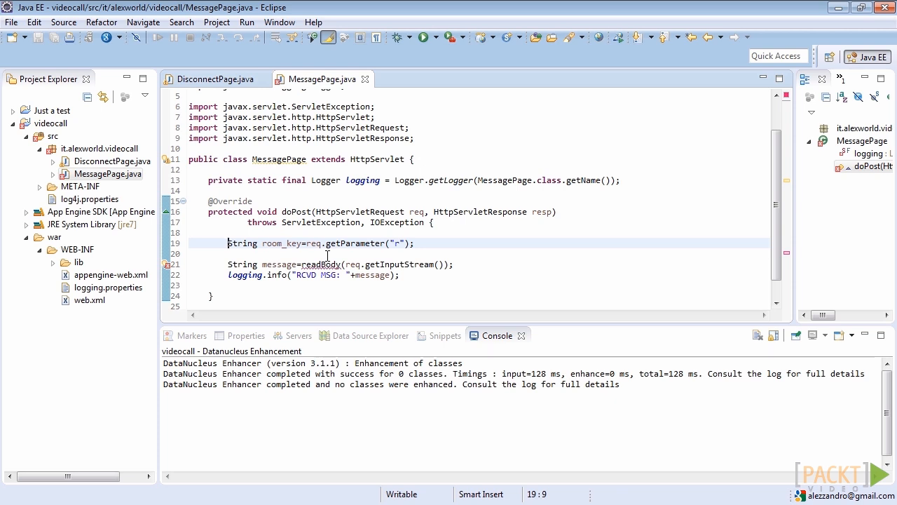
pyautogui.click(243, 303)
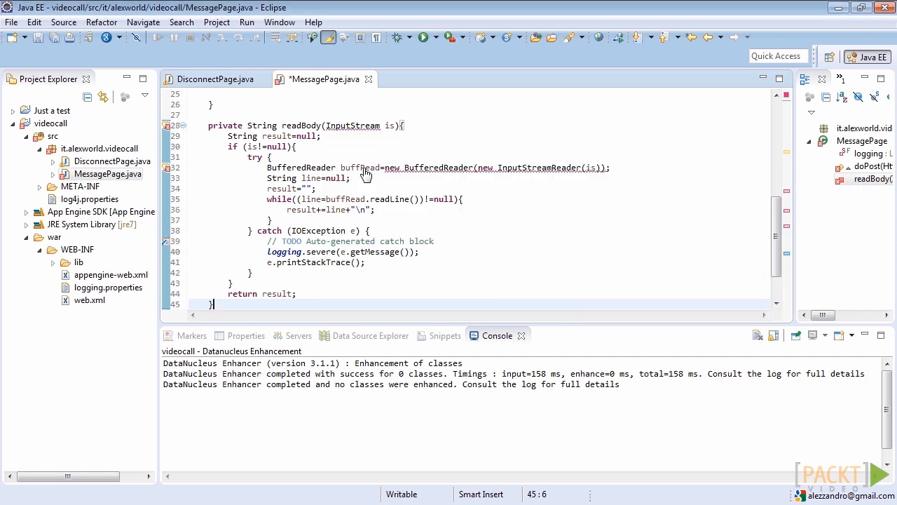
pyautogui.moveTo(488, 171)
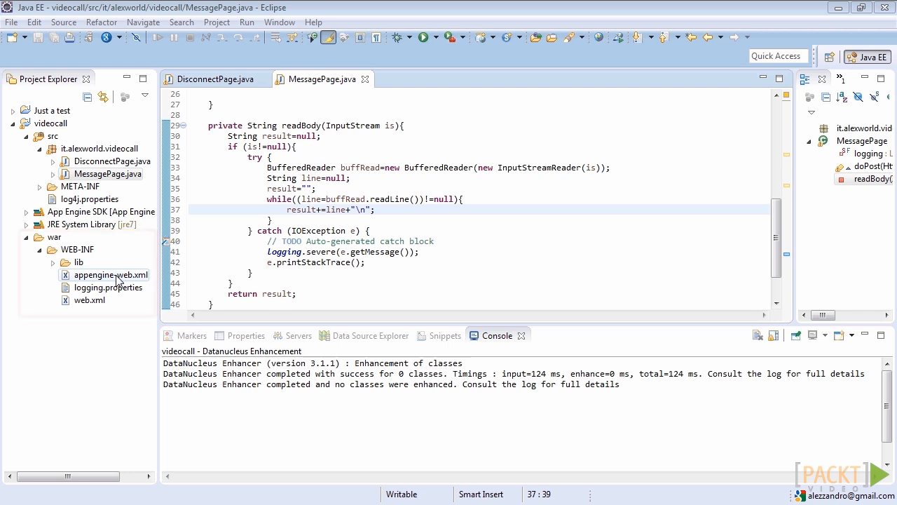
# Step: Open war/WEB-INF/appengine-web.xml and add an inbound-services block enabling channel_presence
pyautogui.rightClick(112, 274)
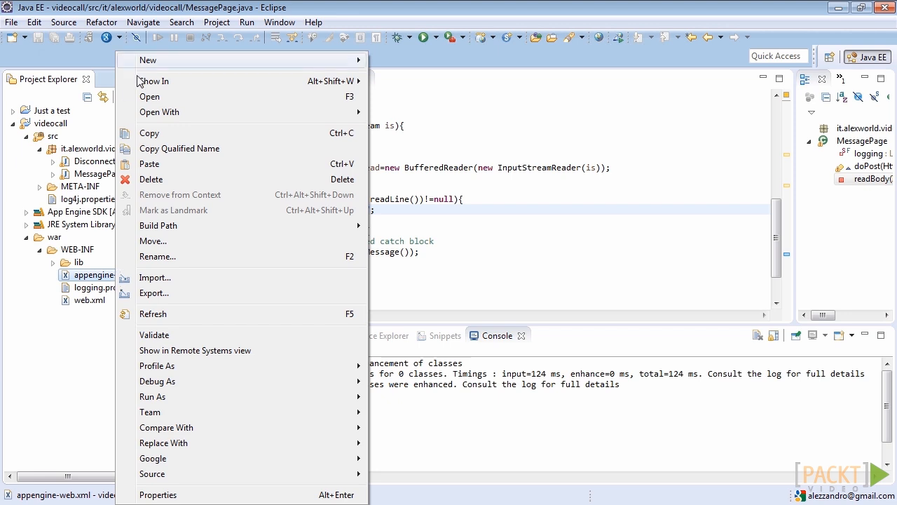
pyautogui.click(149, 95)
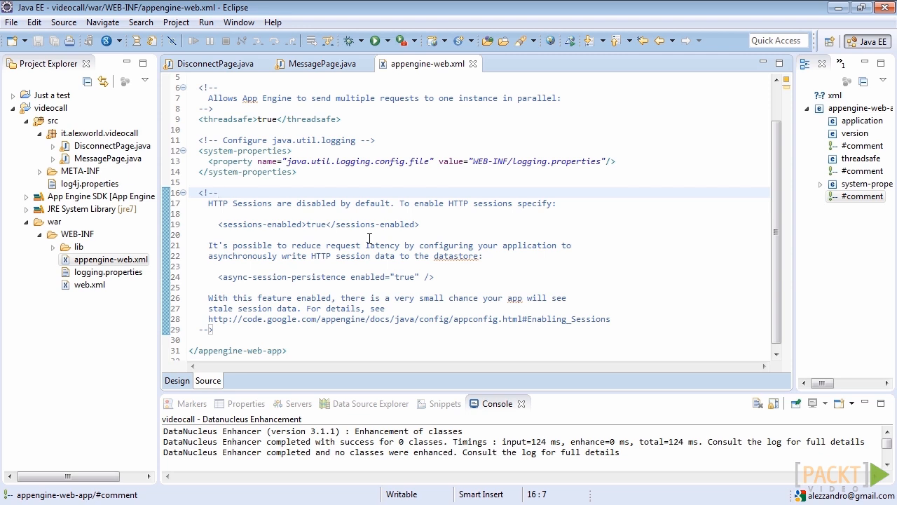
pyautogui.click(219, 193)
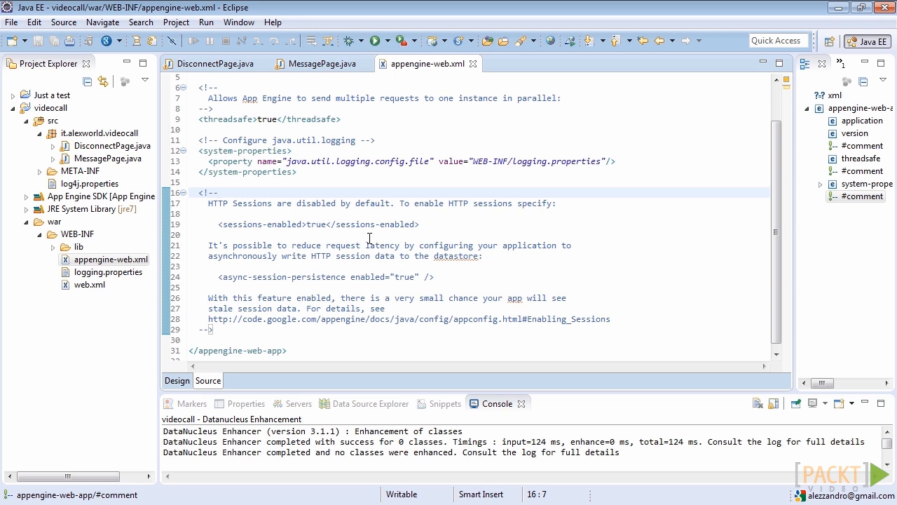
pyautogui.scroll(-3)
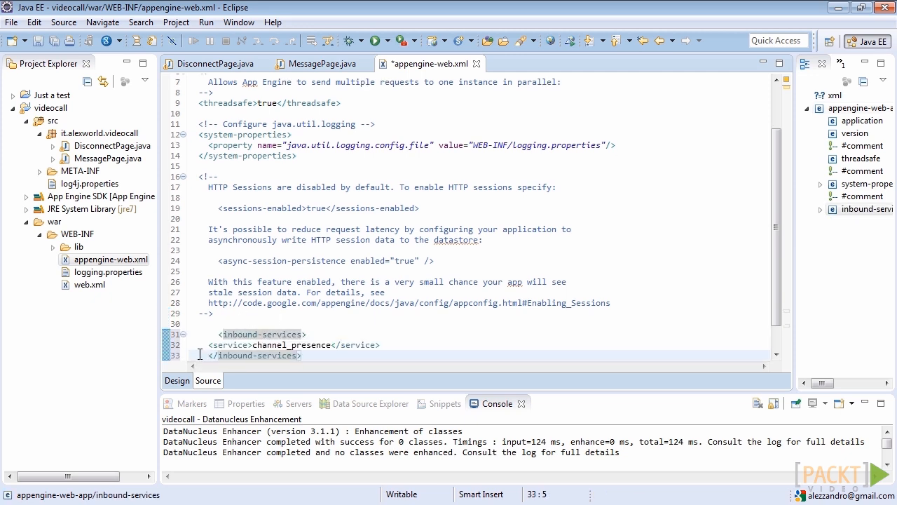
# Step: Nest the channel_presence service entry inside inbound-services in appengine-web.xml
pyautogui.click(224, 345)
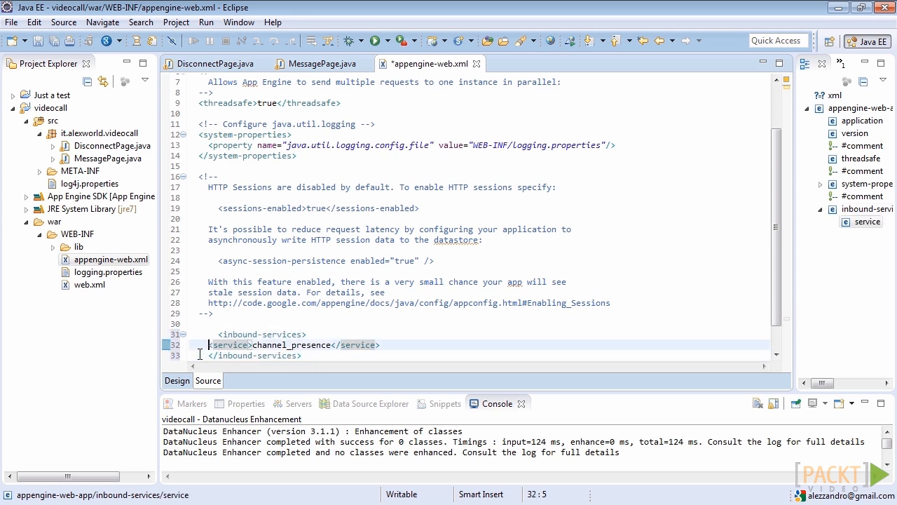